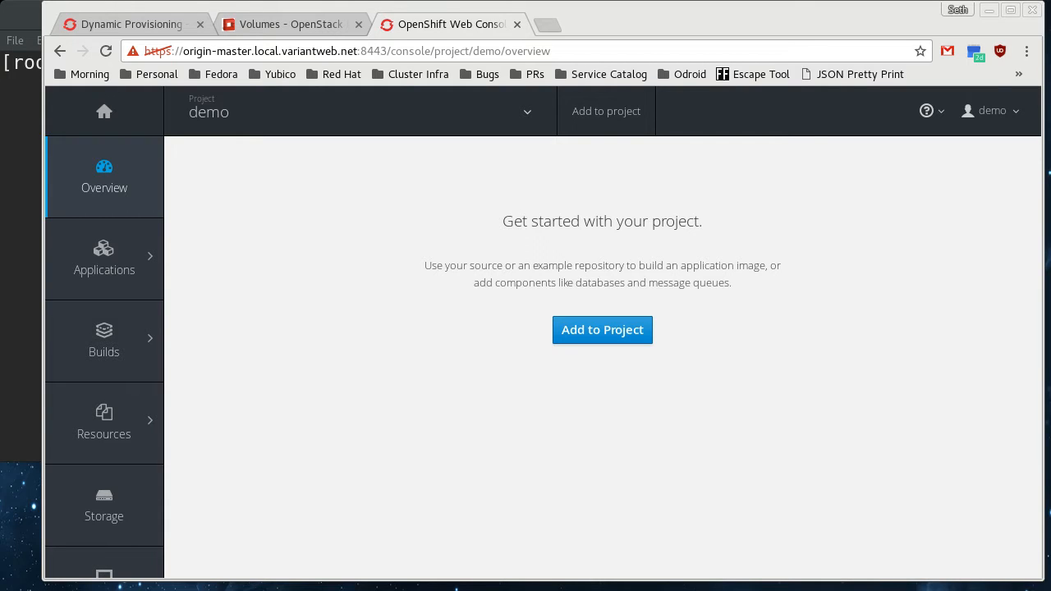
pyautogui.moveTo(337, 9)
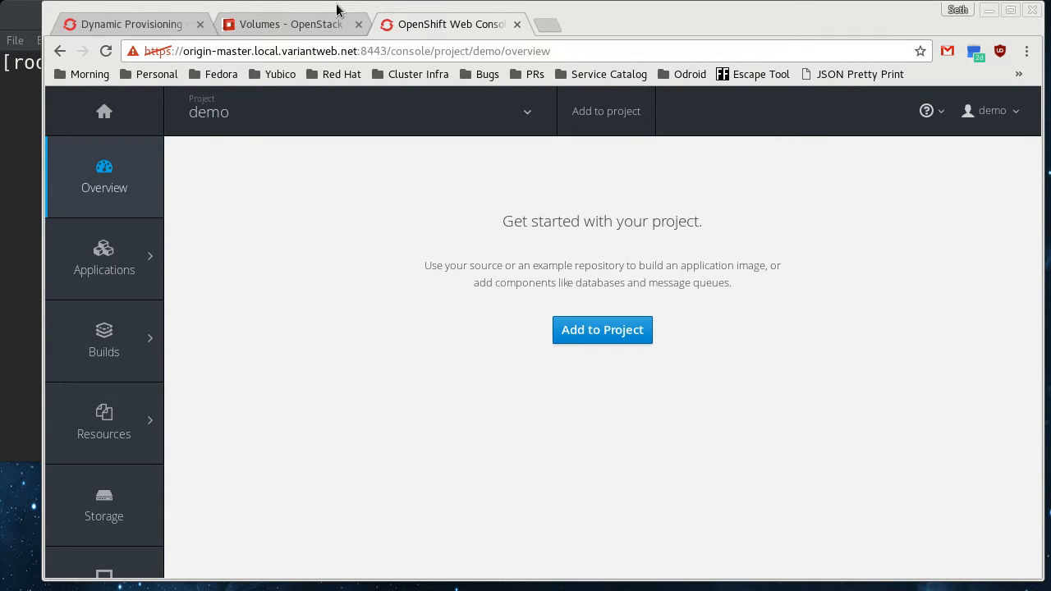
# - Switch to the OpenStack Volumes tab to confirm the project has no volumes
pyautogui.click(290, 24)
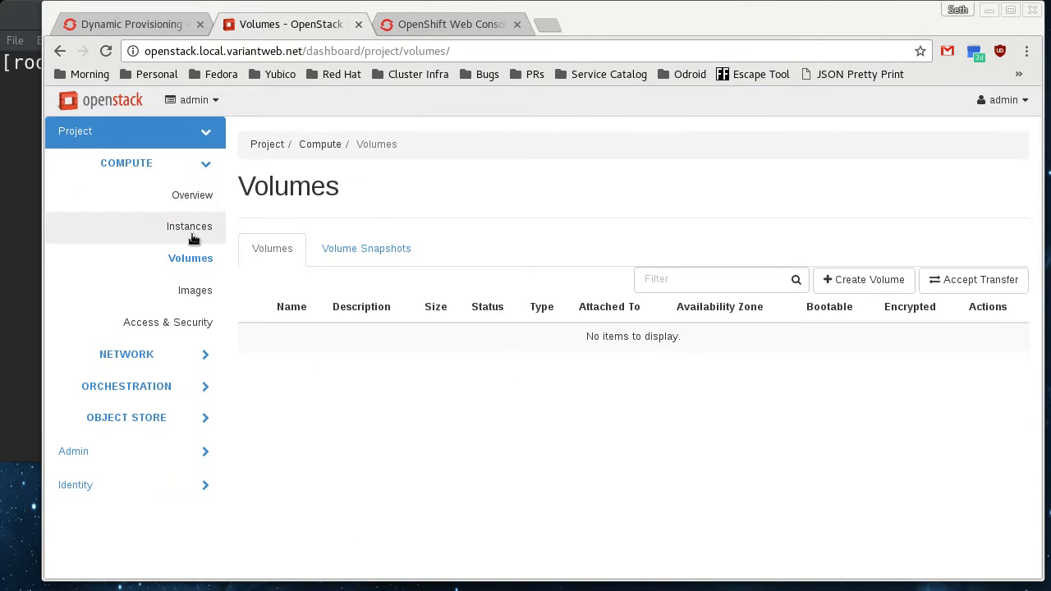
pyautogui.moveTo(526, 203)
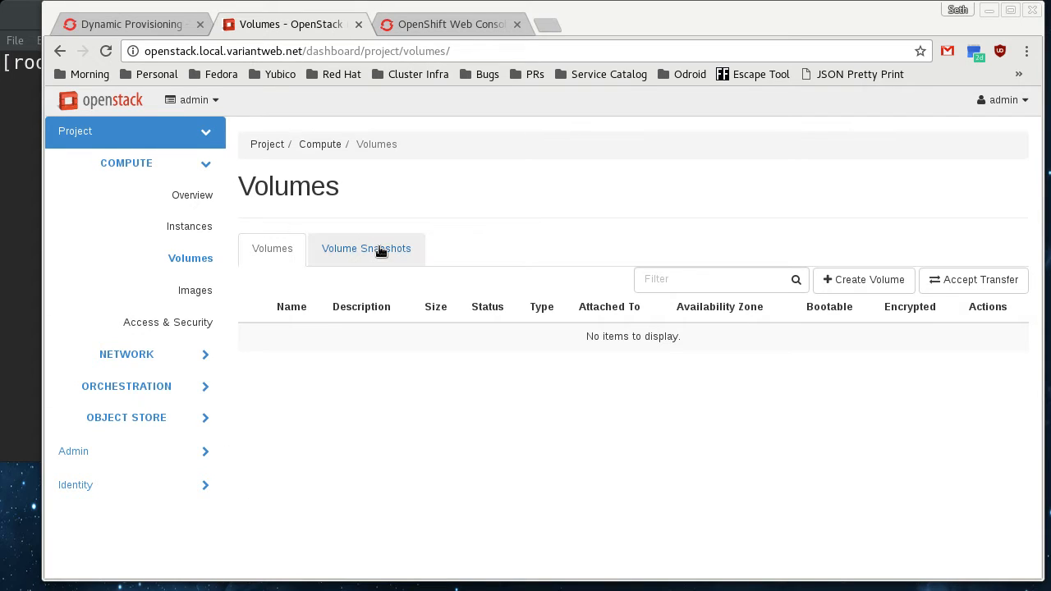
pyautogui.moveTo(367, 248)
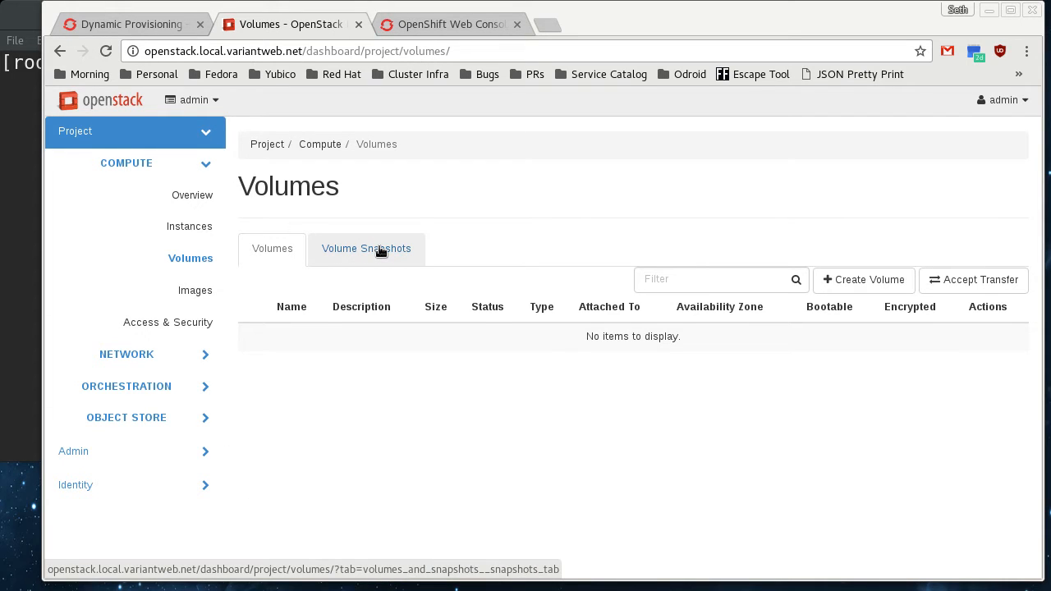
pyautogui.moveTo(188, 225)
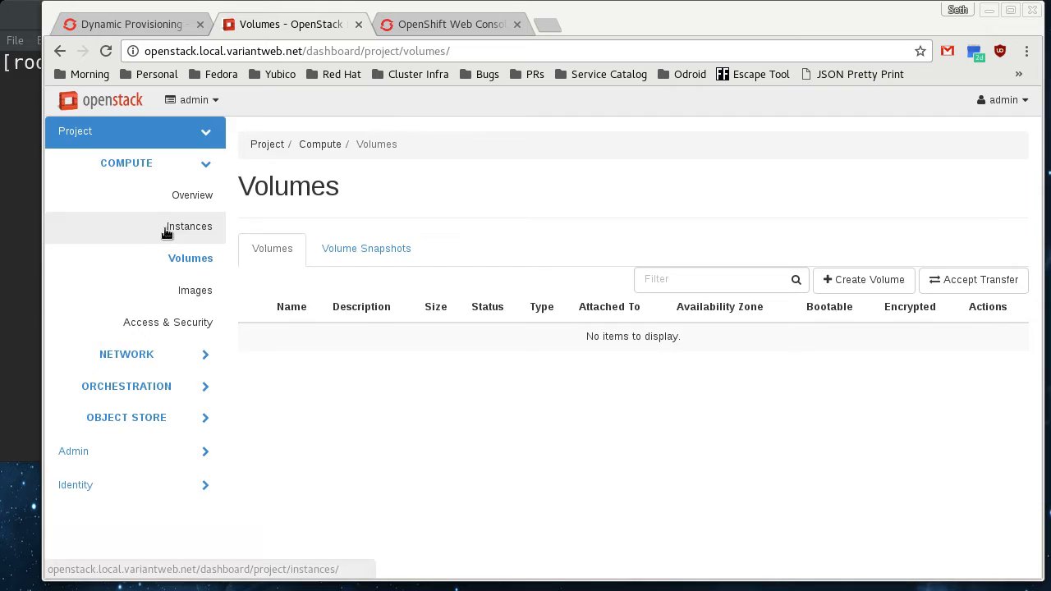
# - Show the Compute Instances list with node, infra, master and test running
pyautogui.click(188, 226)
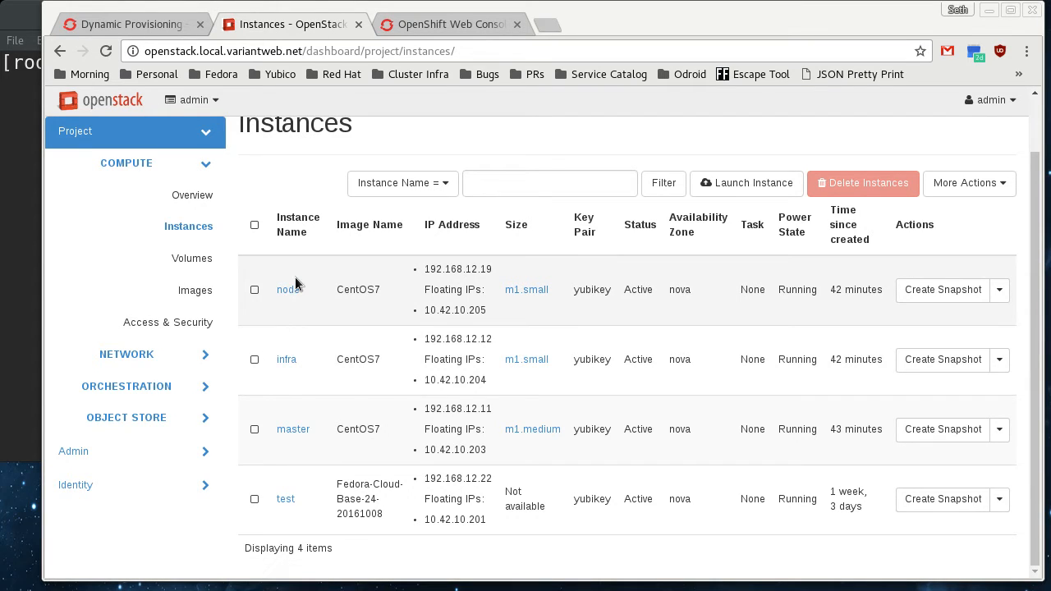
pyautogui.moveTo(289, 305)
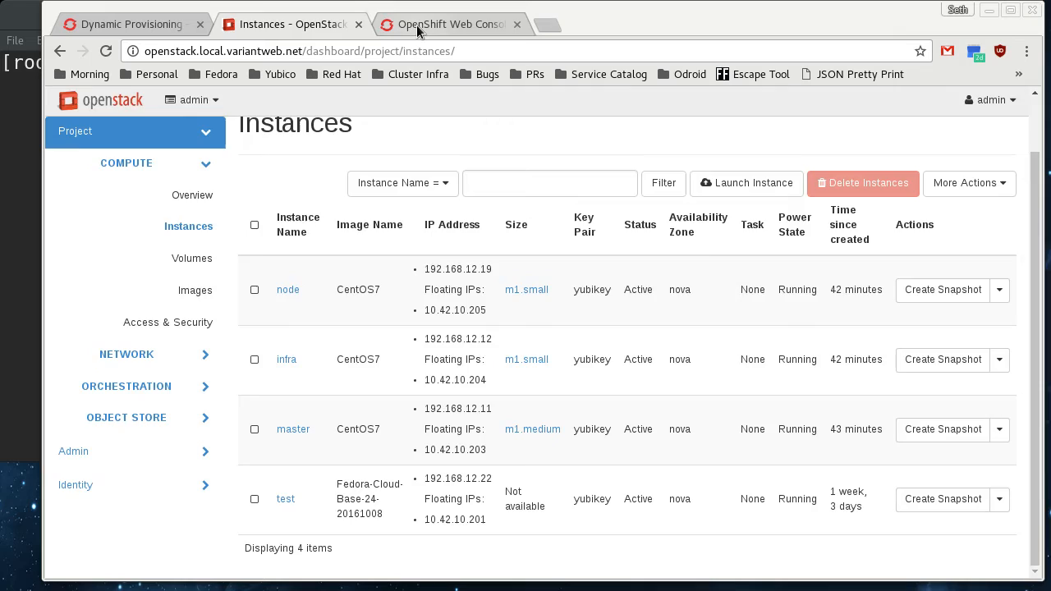
# - Switch to the OpenShift Web Console tab showing the empty demo project overview
pyautogui.click(450, 24)
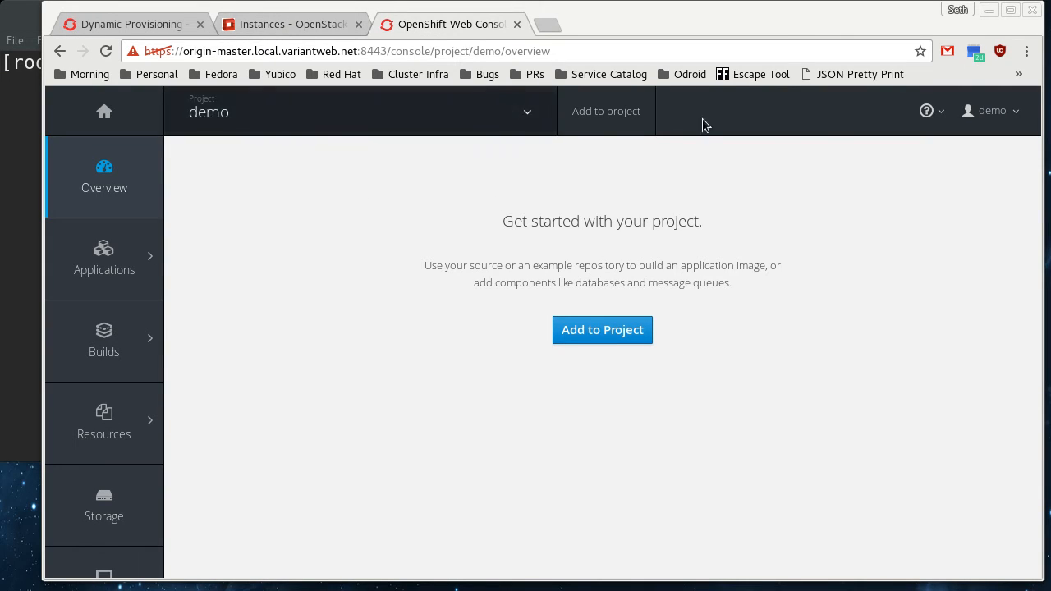
pyautogui.moveTo(479, 240)
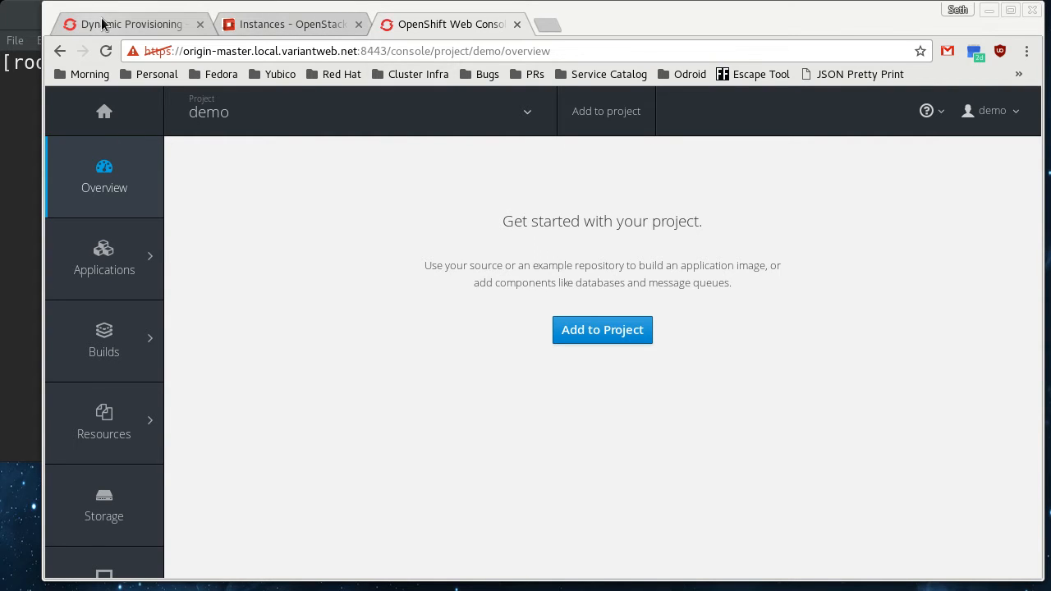
# - Review the storage-class annotated example claim in the docs, then bring up the root shell
pyautogui.click(131, 23)
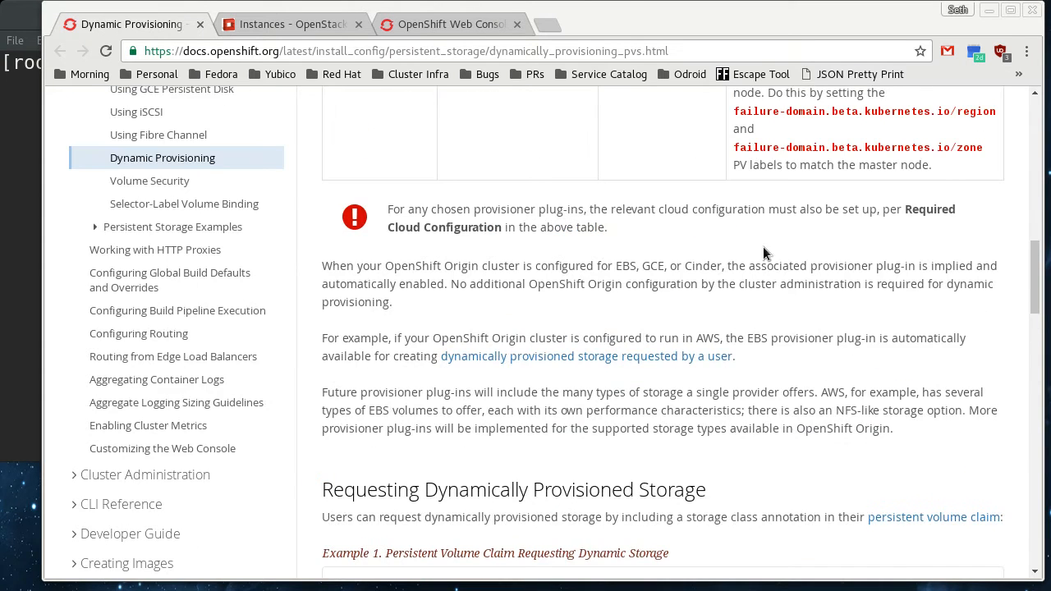
pyautogui.scroll(-3)
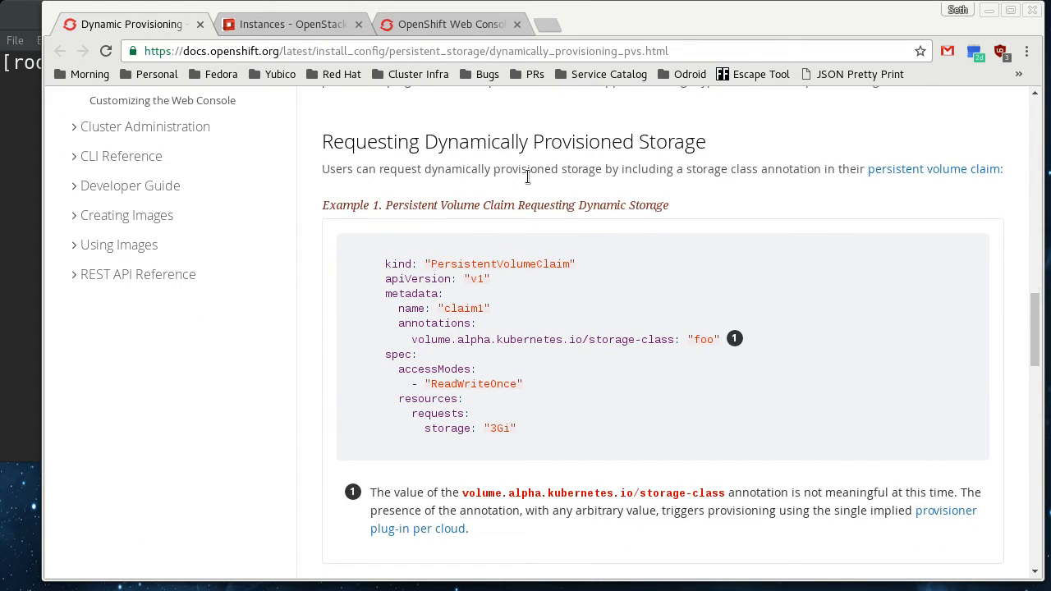
pyautogui.moveTo(408, 343)
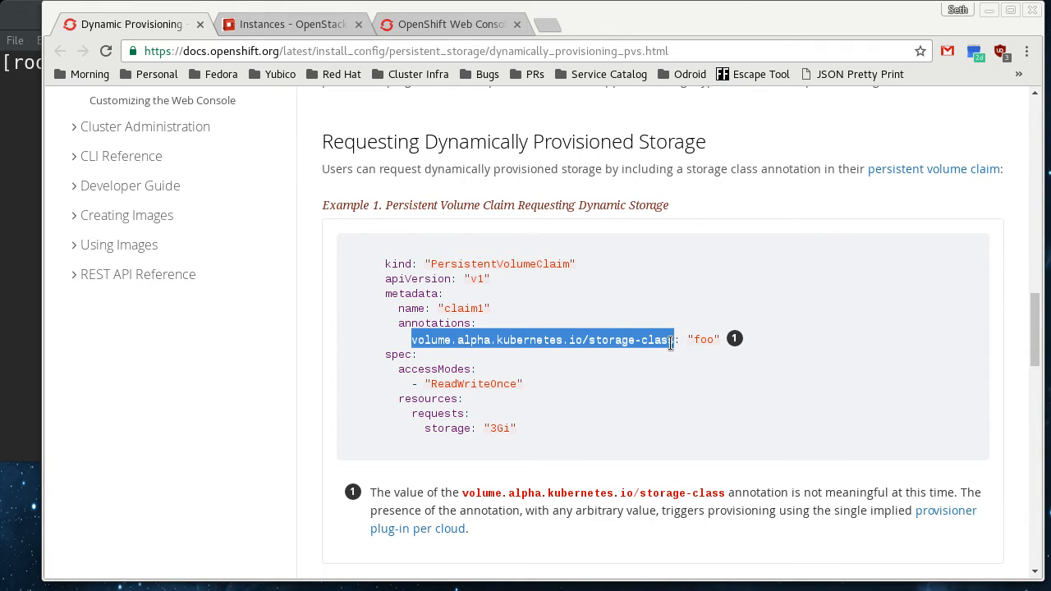
pyautogui.moveTo(620, 325)
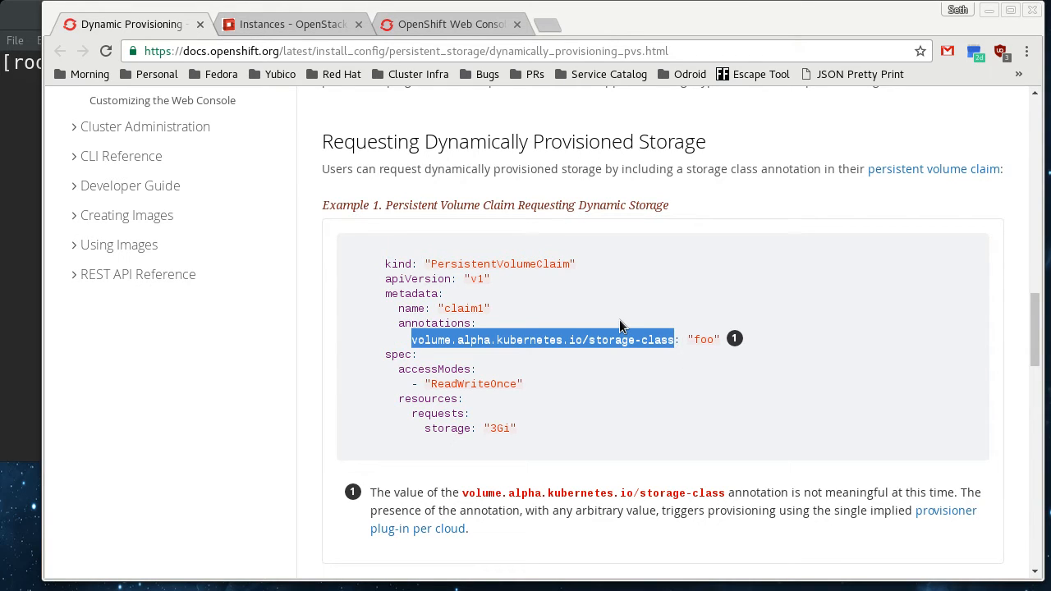
pyautogui.click(38, 128)
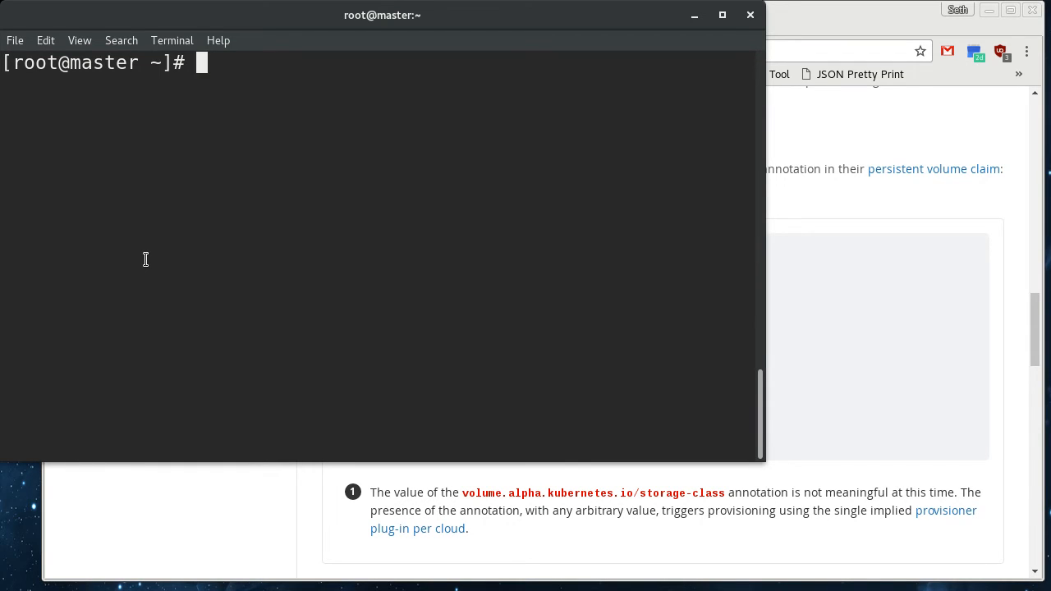
# - Save the example claim in vi as pvc.yaml and start oc create -f pvc.yaml
pyautogui.write('vi pvc.yaml')
pyautogui.write('oc create')
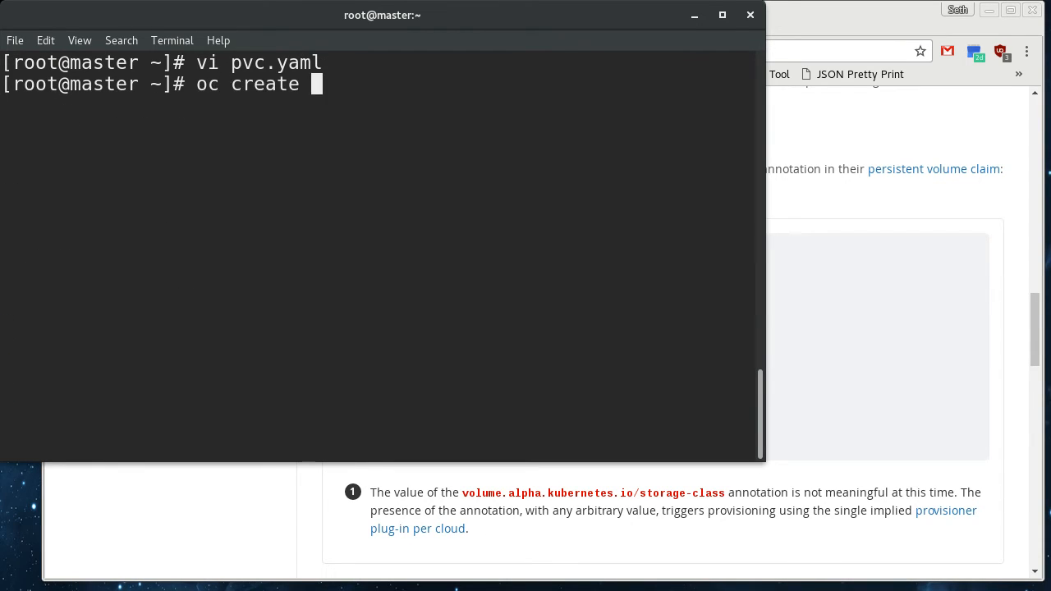
pyautogui.write('-f pv')
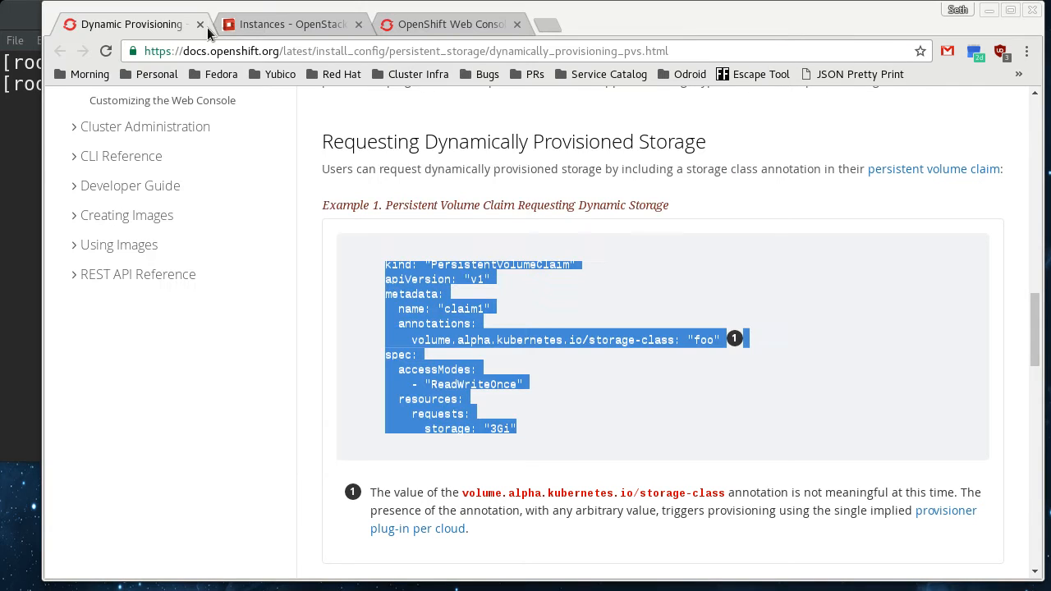
# - Open the demo project's Storage page showing claim1 bound to a 3 GiB volume
pyautogui.click(449, 24)
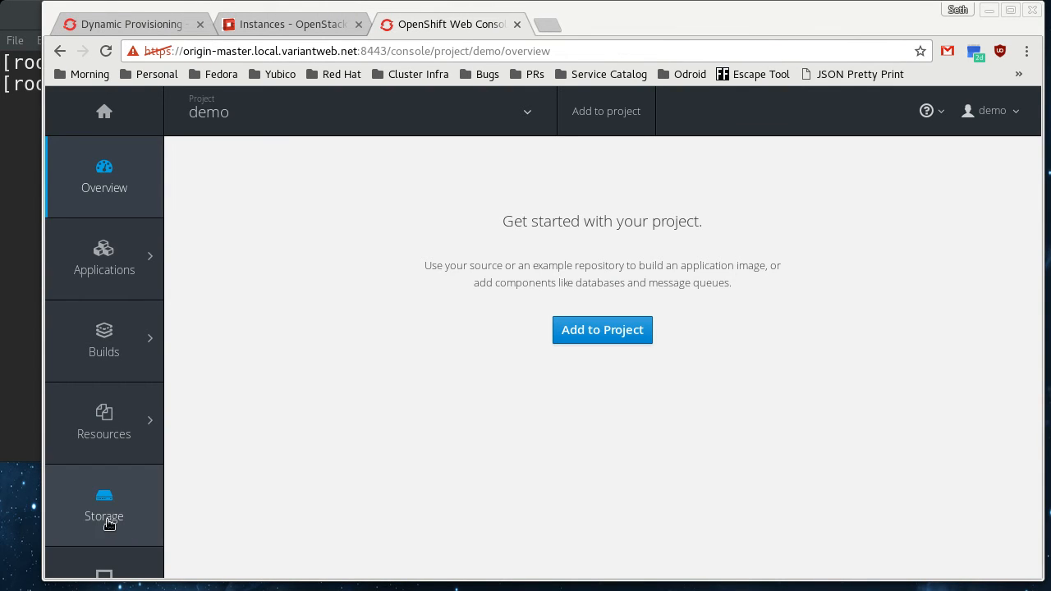
pyautogui.click(105, 505)
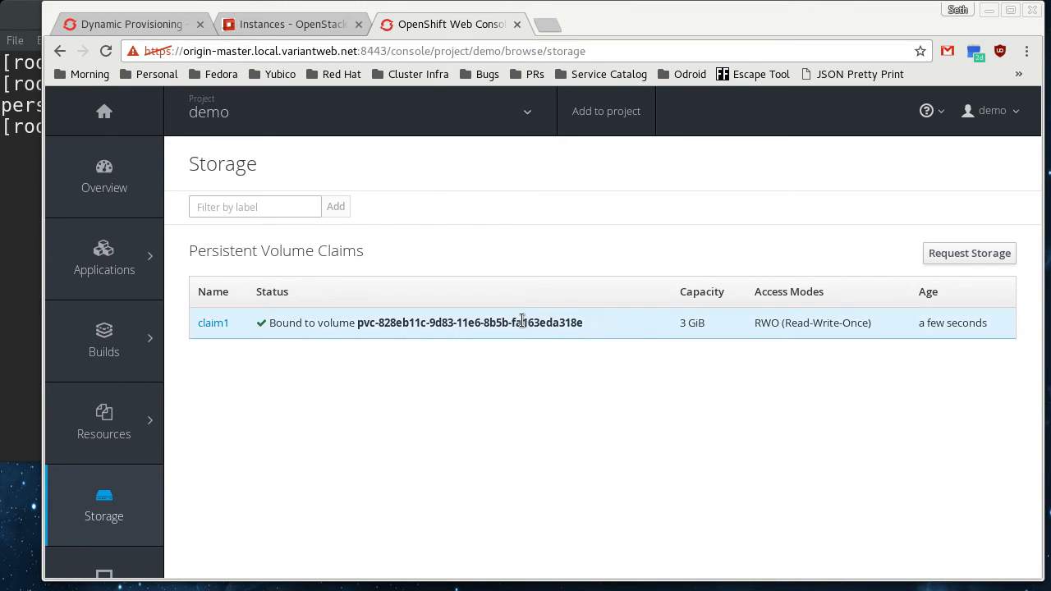
pyautogui.moveTo(538, 428)
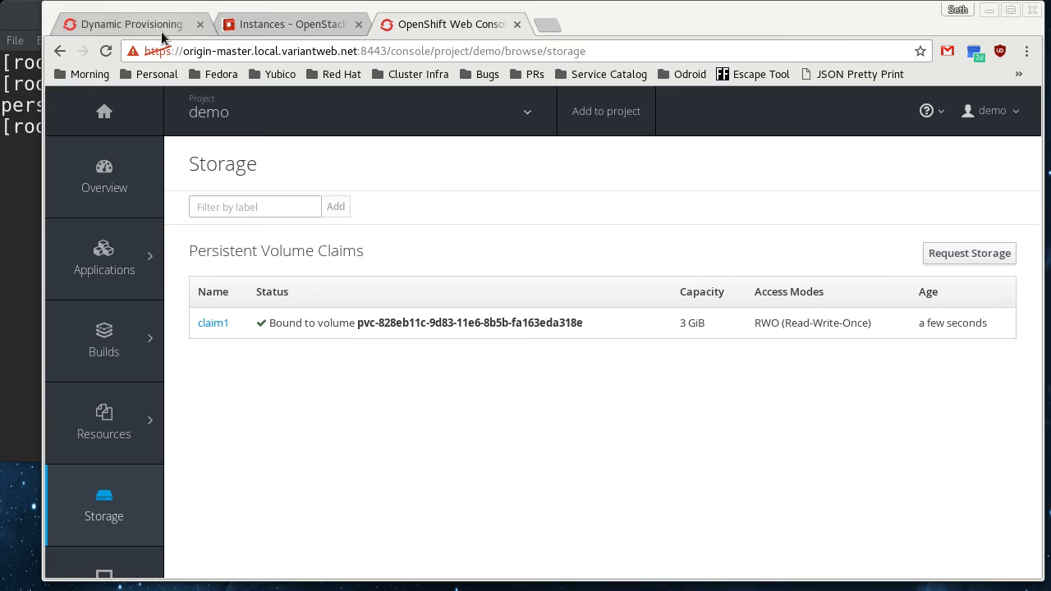
# - List OpenStack volumes and inspect the new 3 GiB kubernetes-dynamic-pvc volume
pyautogui.click(289, 24)
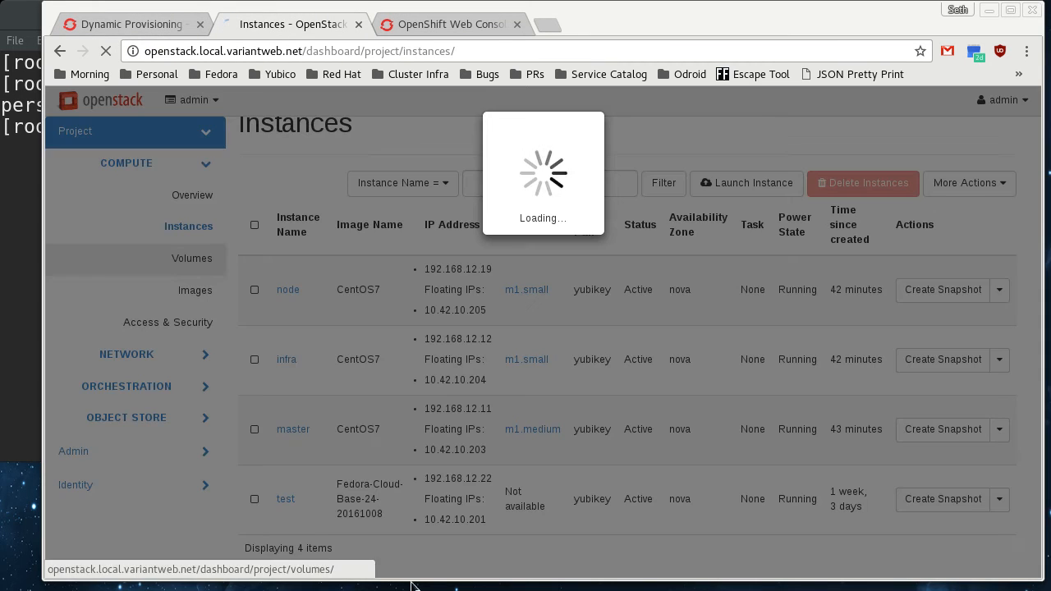
pyautogui.click(191, 258)
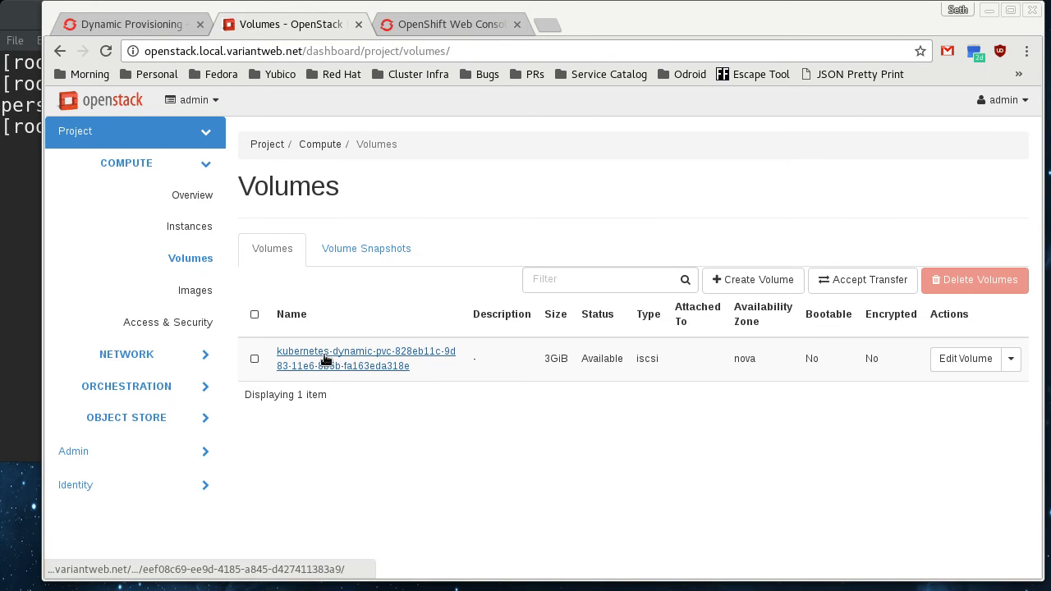
pyautogui.moveTo(385, 361)
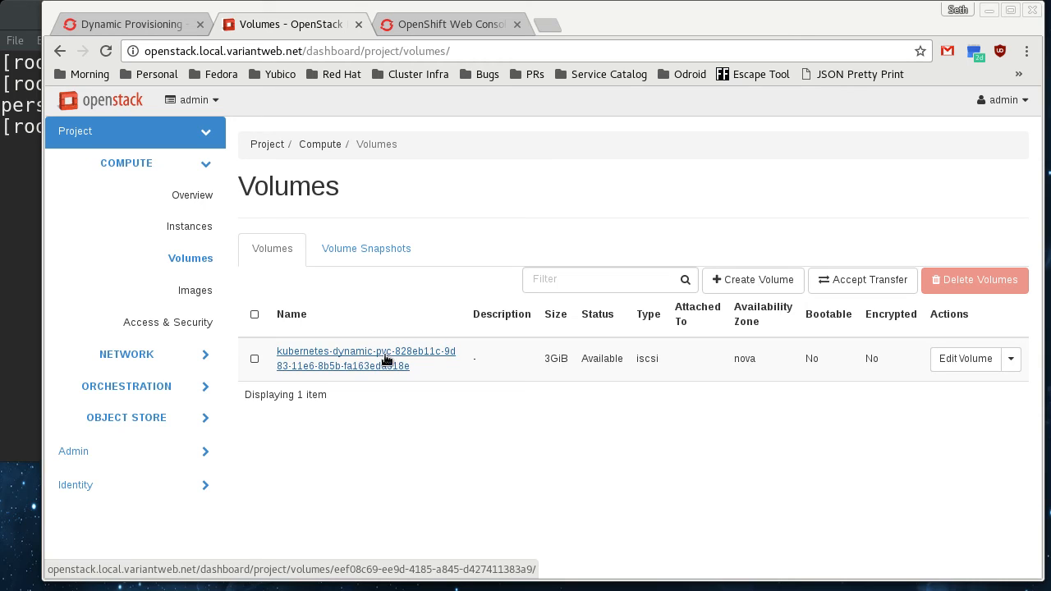
pyautogui.moveTo(530, 376)
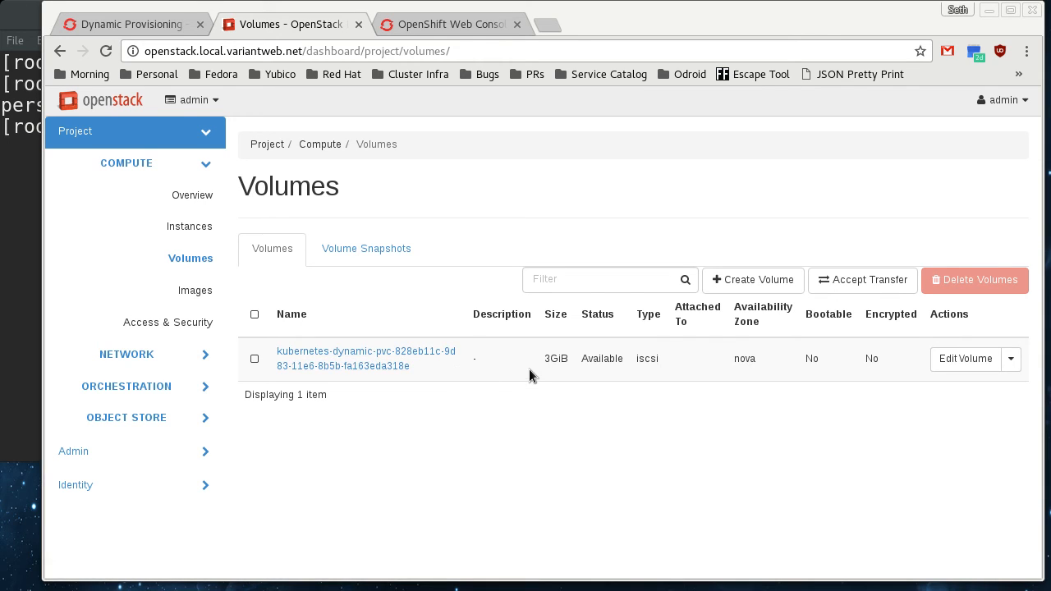
pyautogui.doubleClick(551, 359)
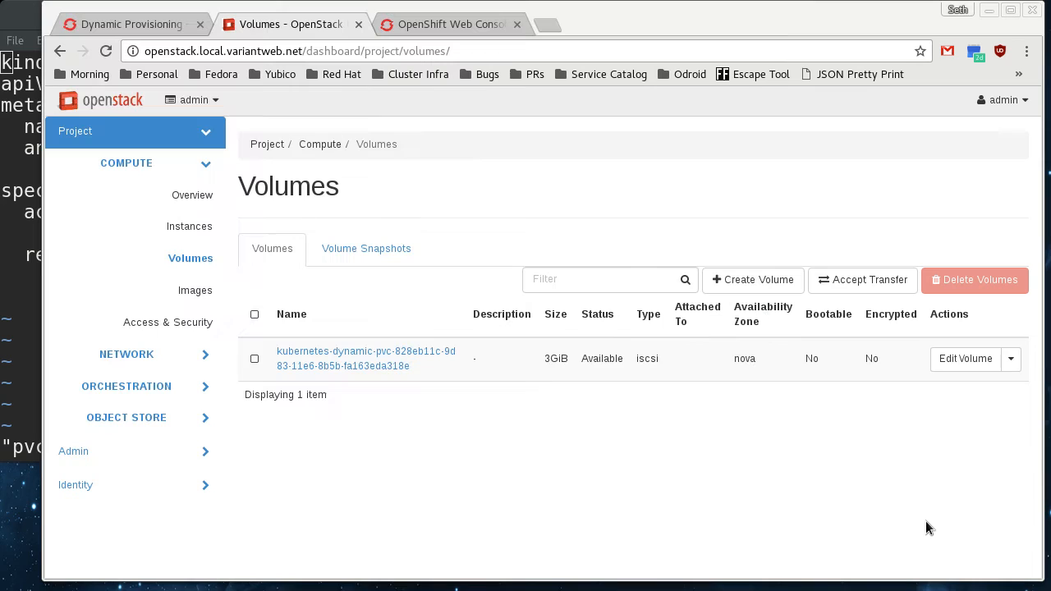
pyautogui.moveTo(1, 222)
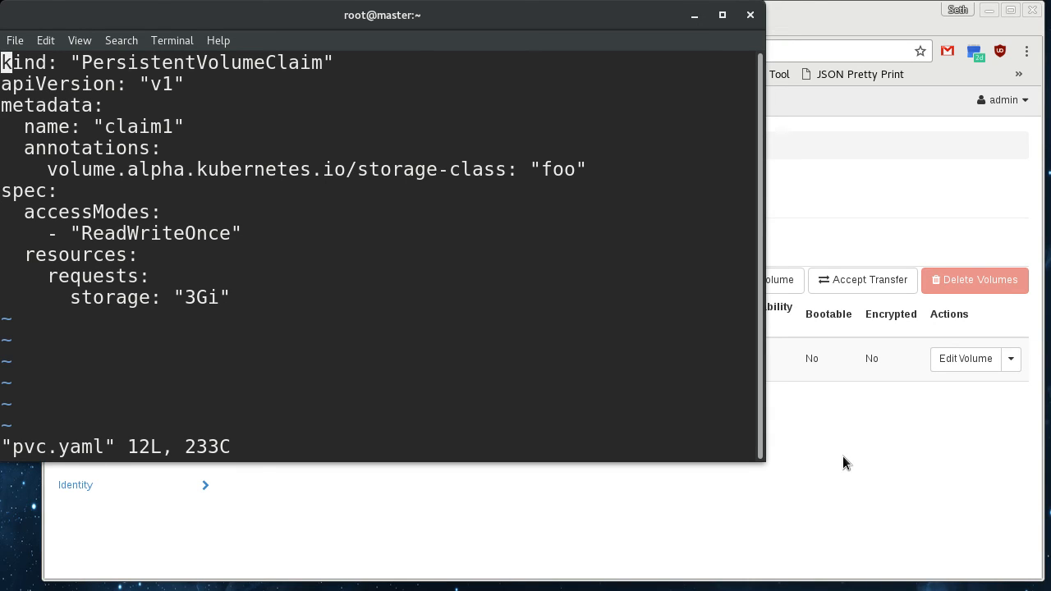
# - Review pvc.yaml in vi, then run oc delete pvc claim1
pyautogui.doubleClick(240, 169)
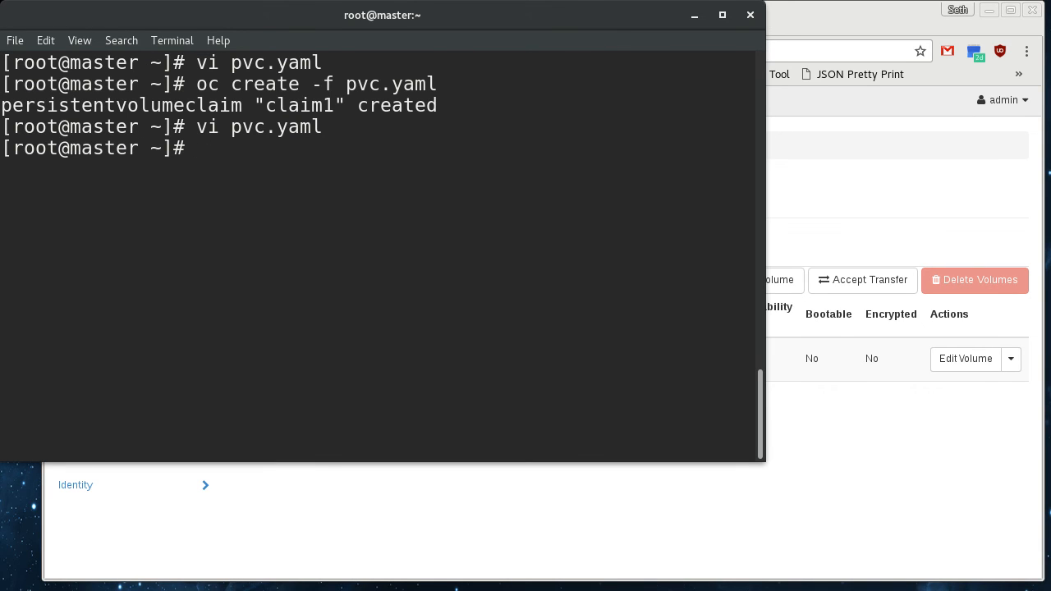
pyautogui.write('oc delete pv')
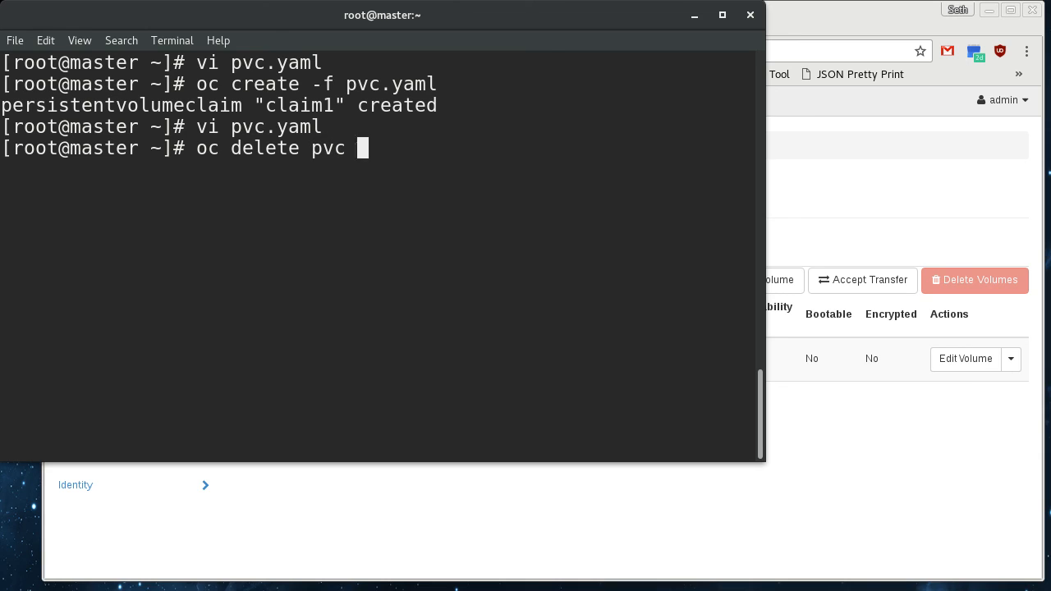
pyautogui.write('claim1')
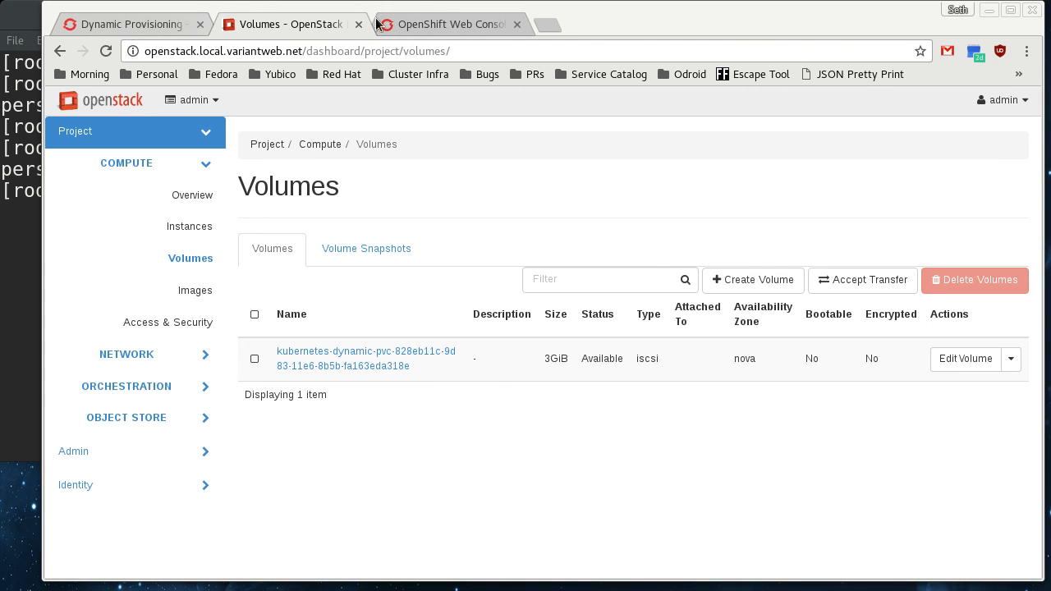
# - Check that OpenShift Storage shows no claims and OpenStack lists no volumes
pyautogui.click(450, 24)
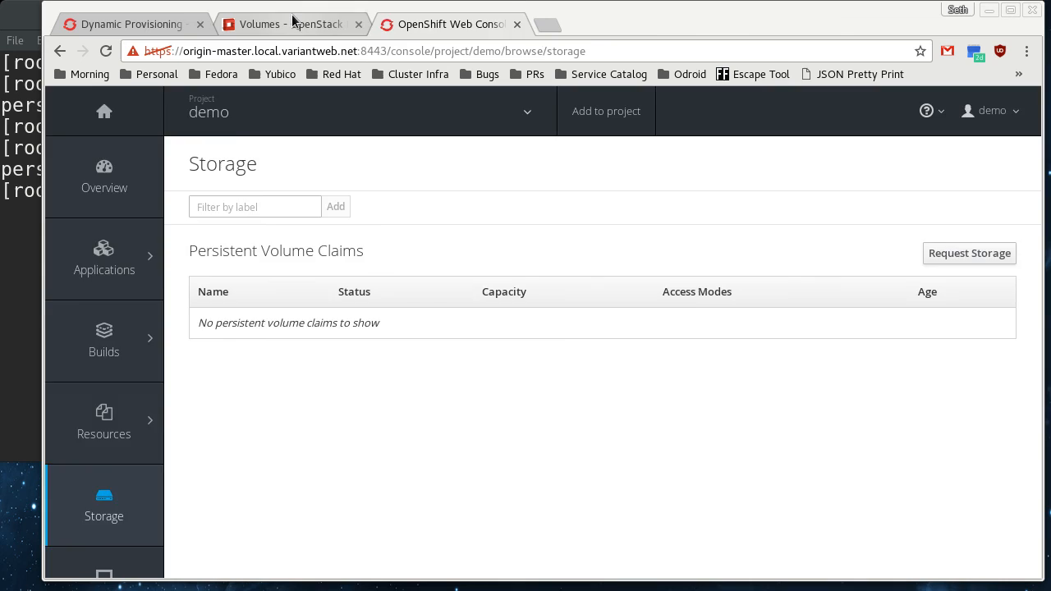
pyautogui.click(289, 24)
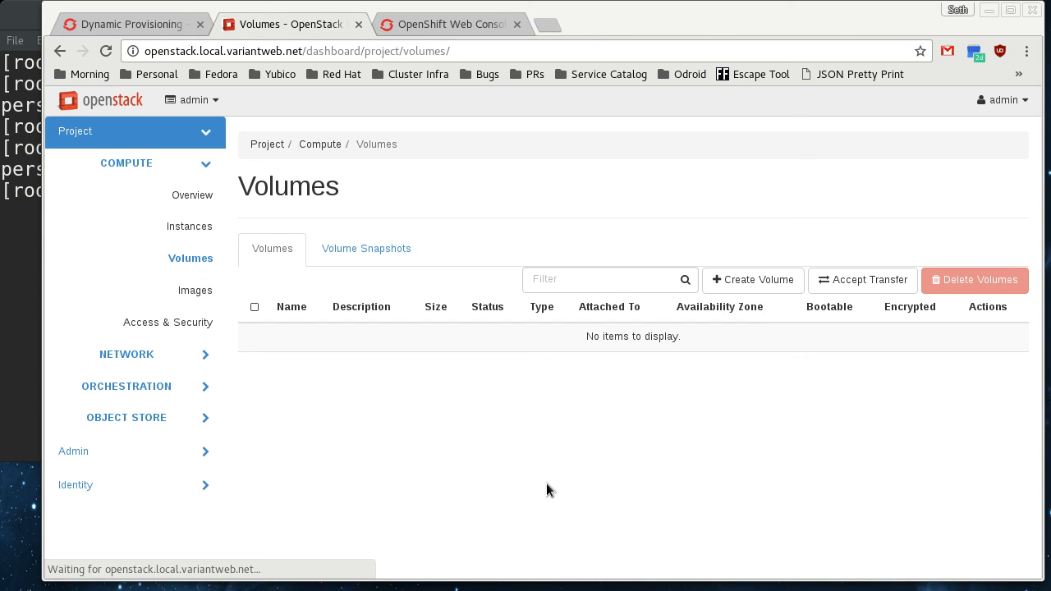
pyautogui.moveTo(604, 402)
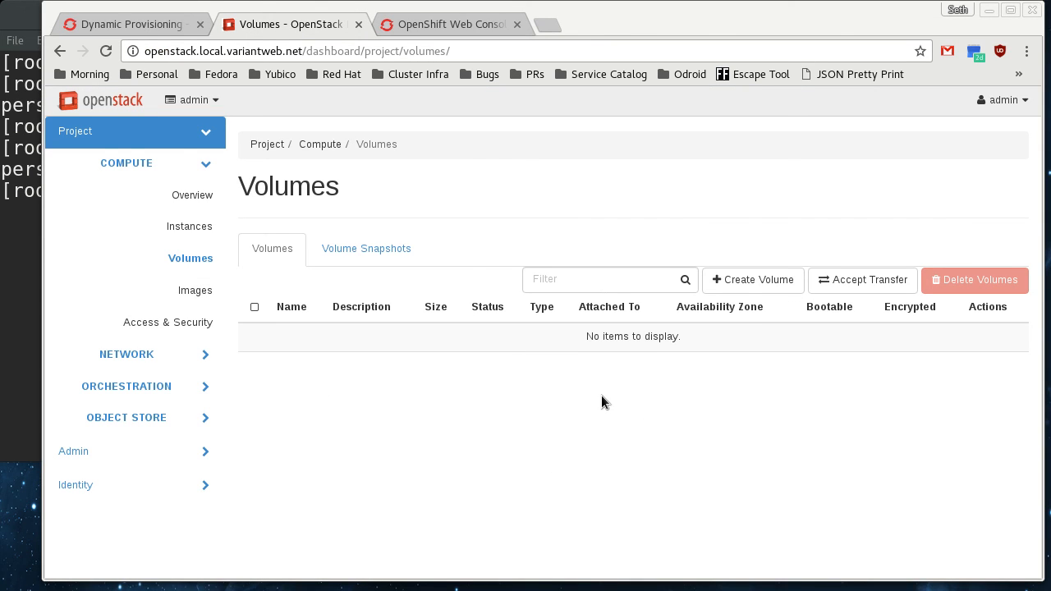